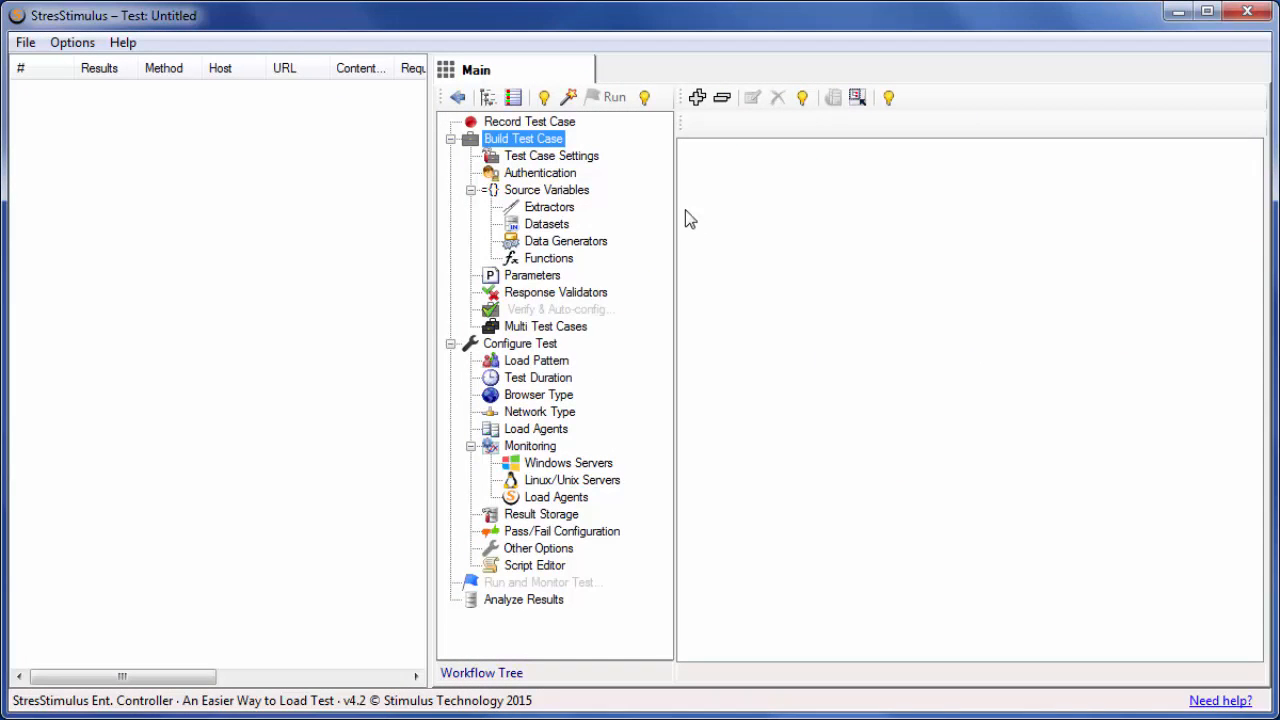
left_click(528, 122)
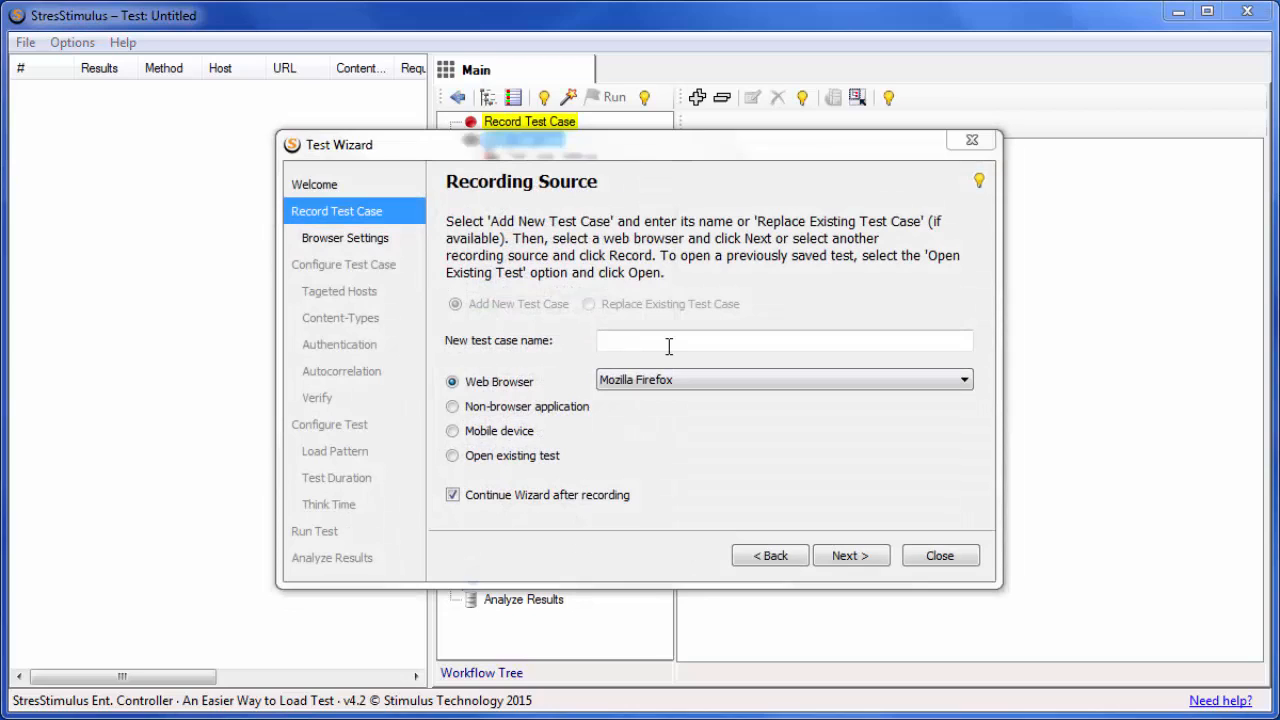
type("Server Authentication")
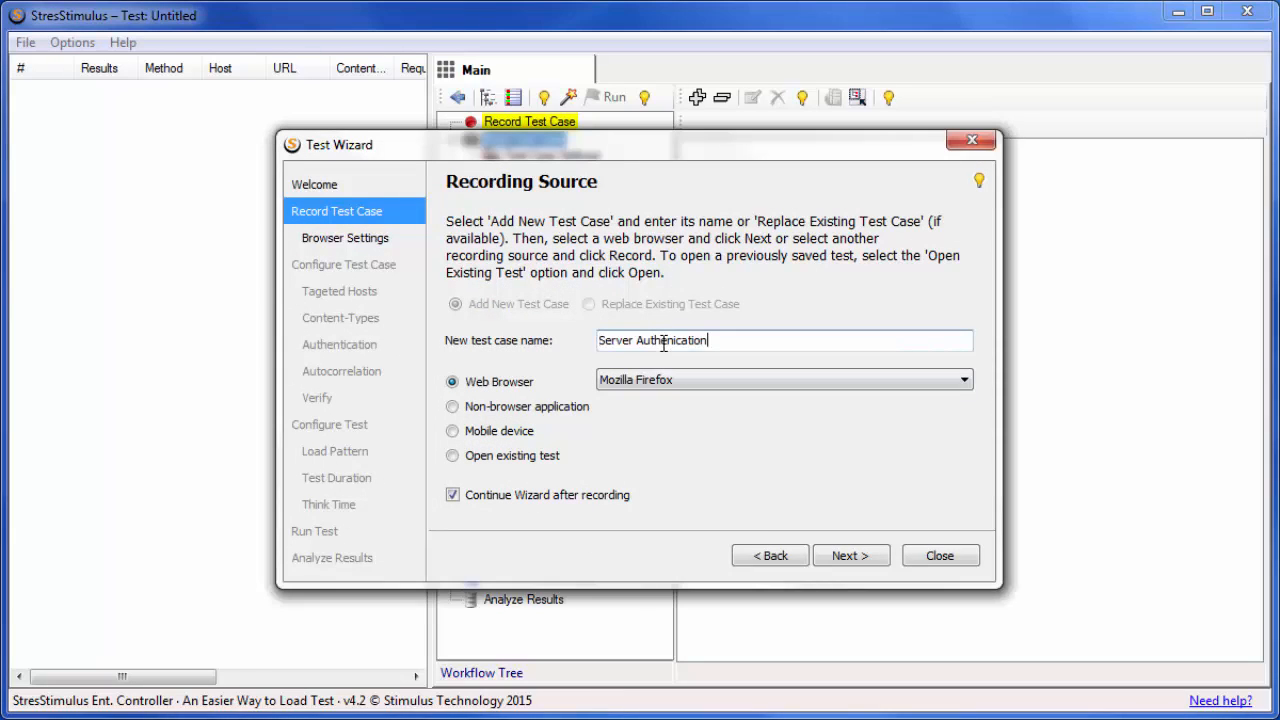
left_click(852, 556)
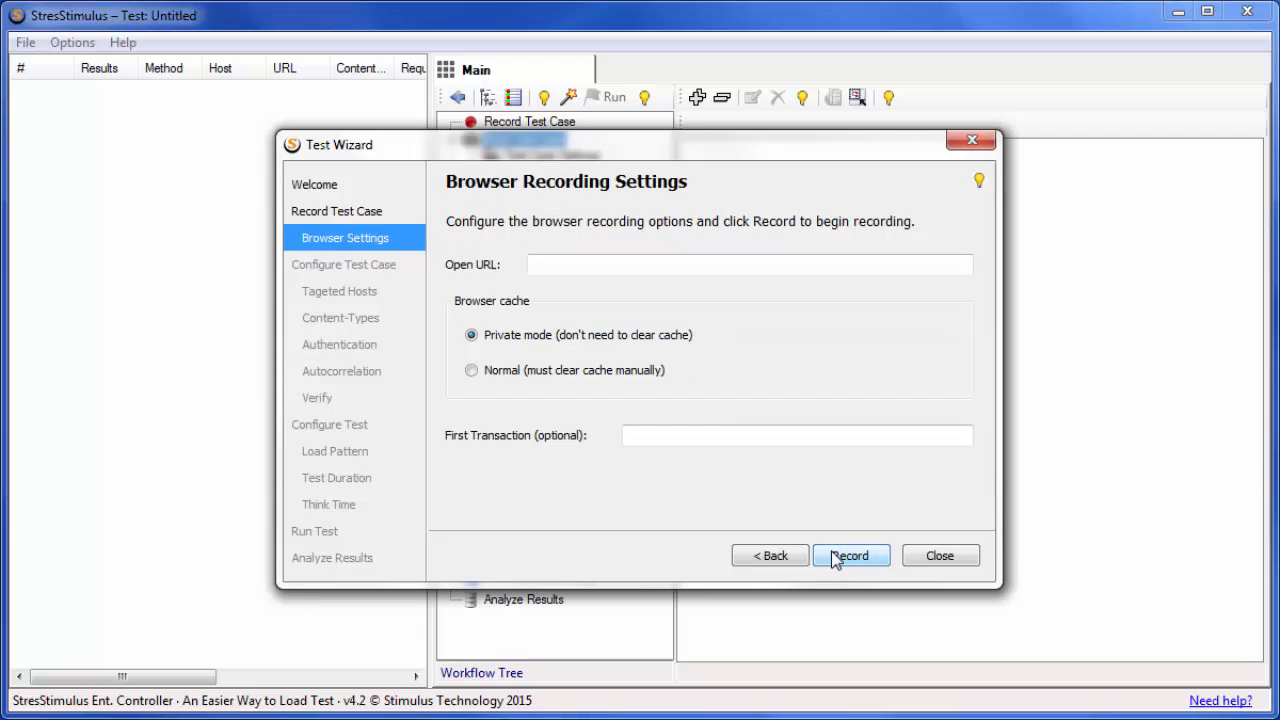
left_click(748, 264)
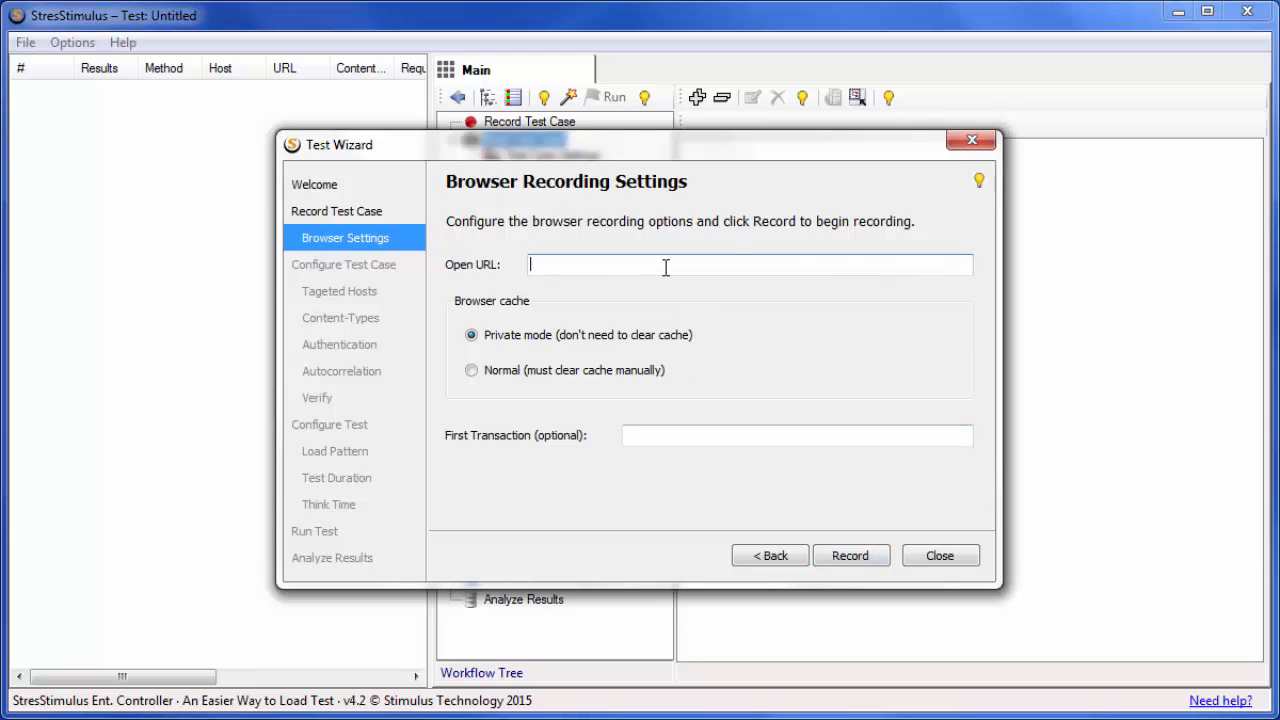
type("http://estore-sample.stresstimulus.com/")
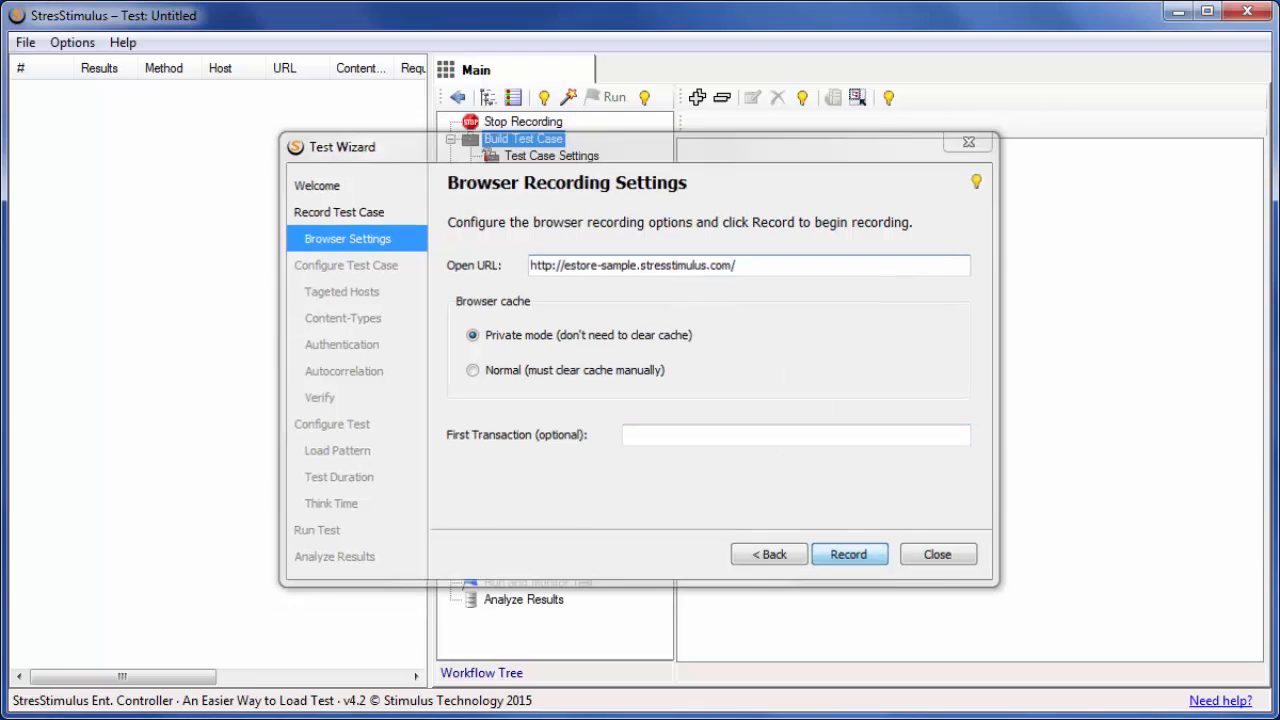
Step: Record the Firefox session signing in as webuser, then stop the recording
left_click(848, 554)
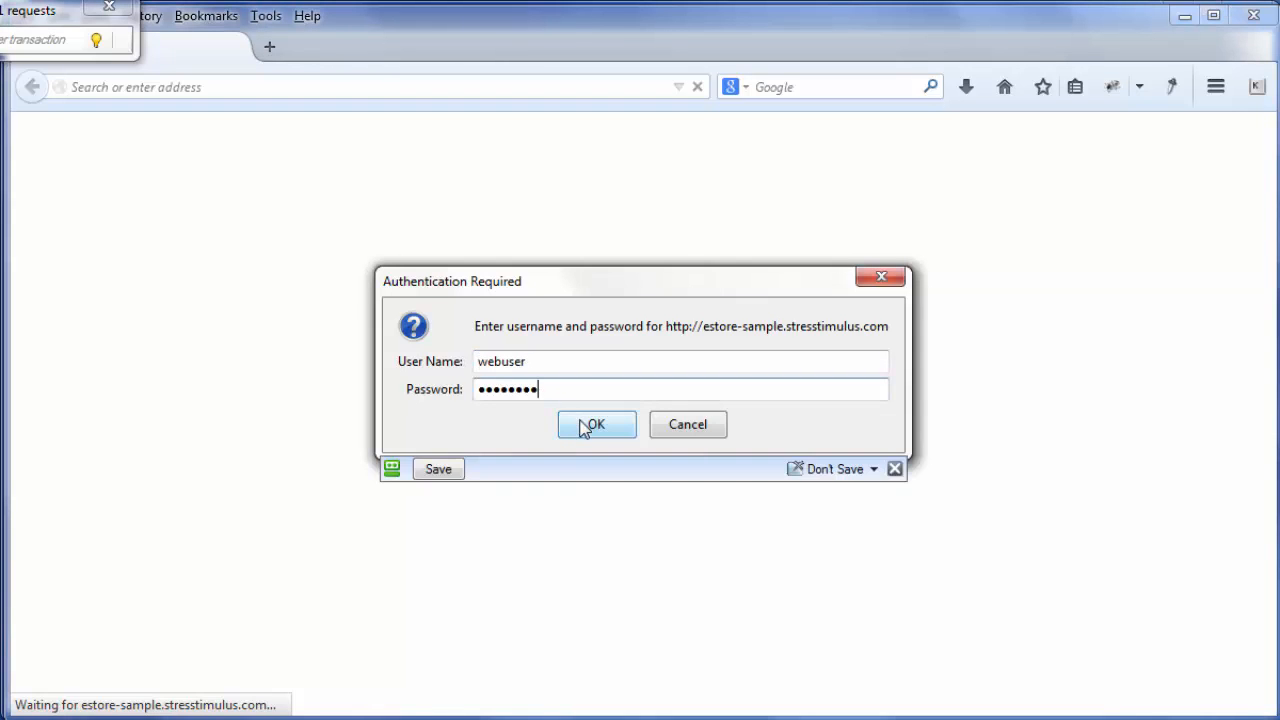
left_click(596, 424)
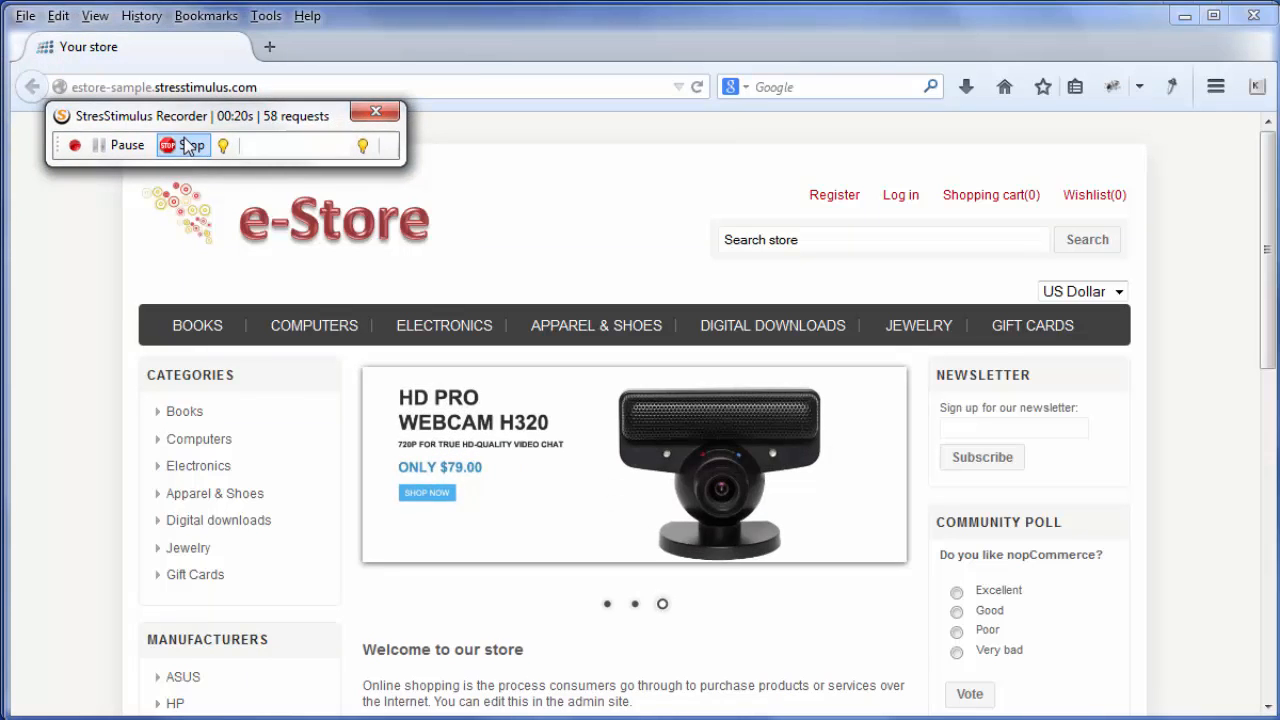
left_click(188, 144)
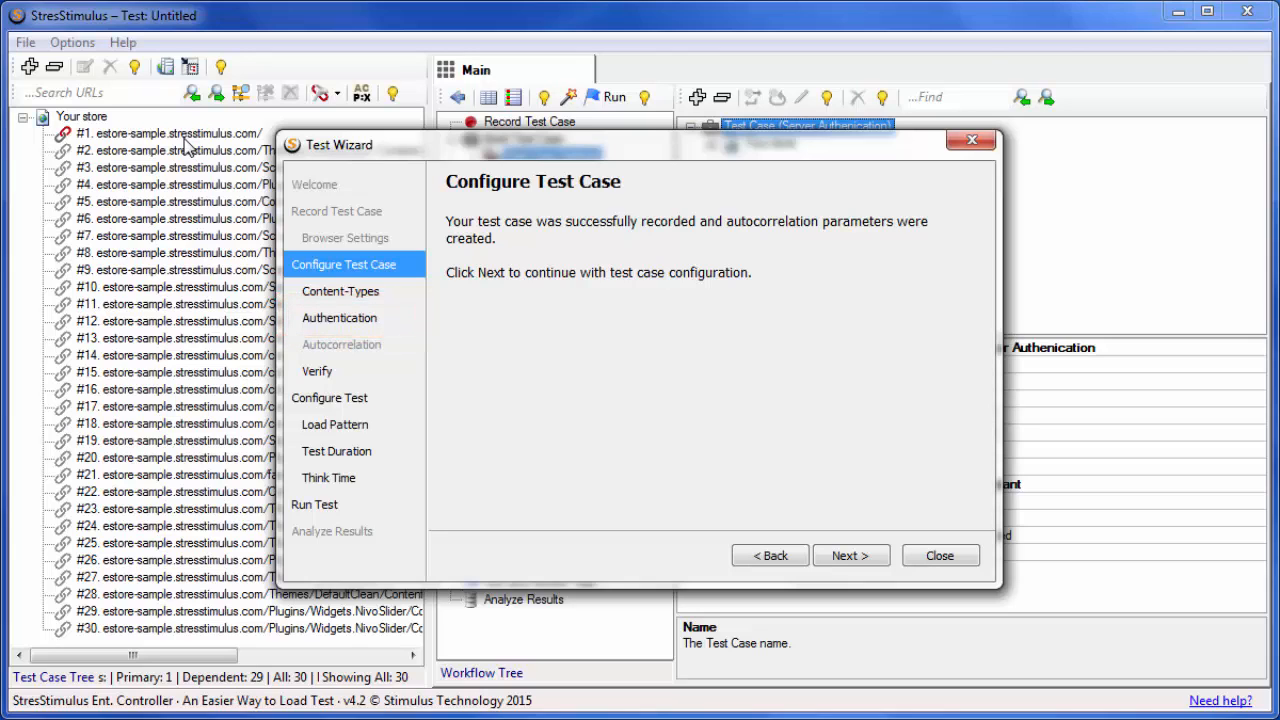
Step: Accept the stored webuser credentials in the Test Wizard and launch a Verify replay
left_click(340, 318)
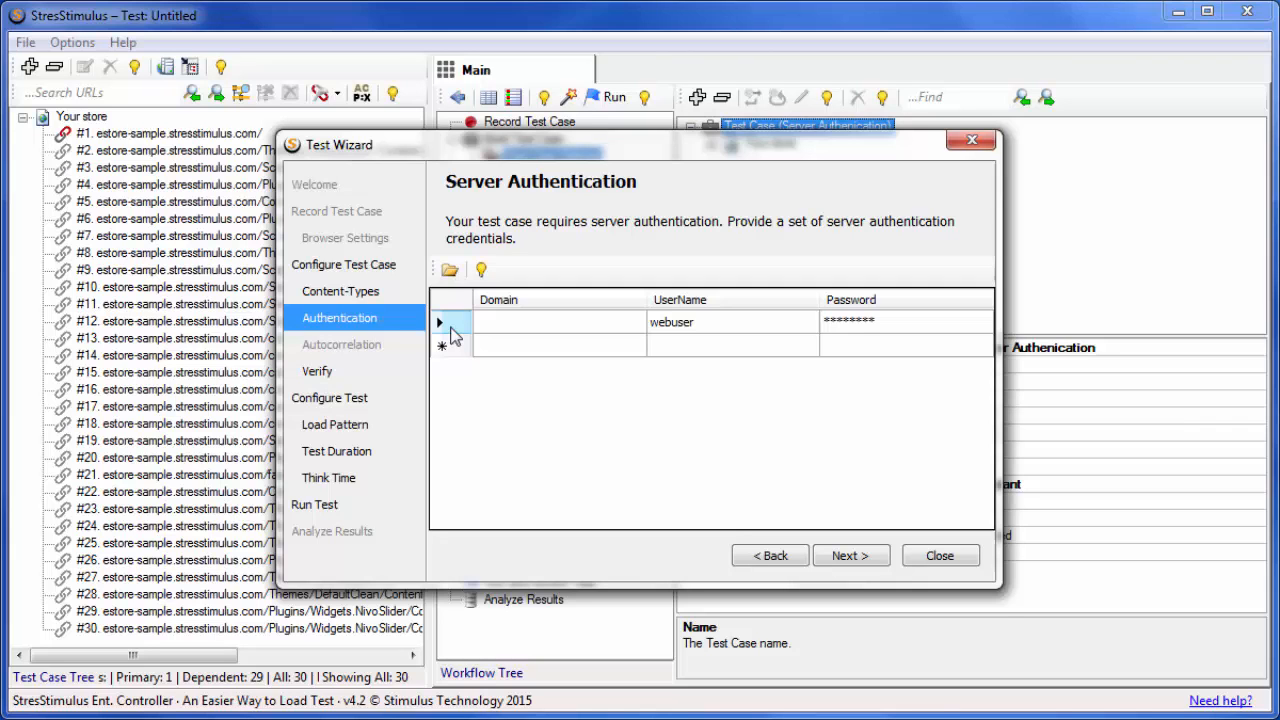
left_click(852, 556)
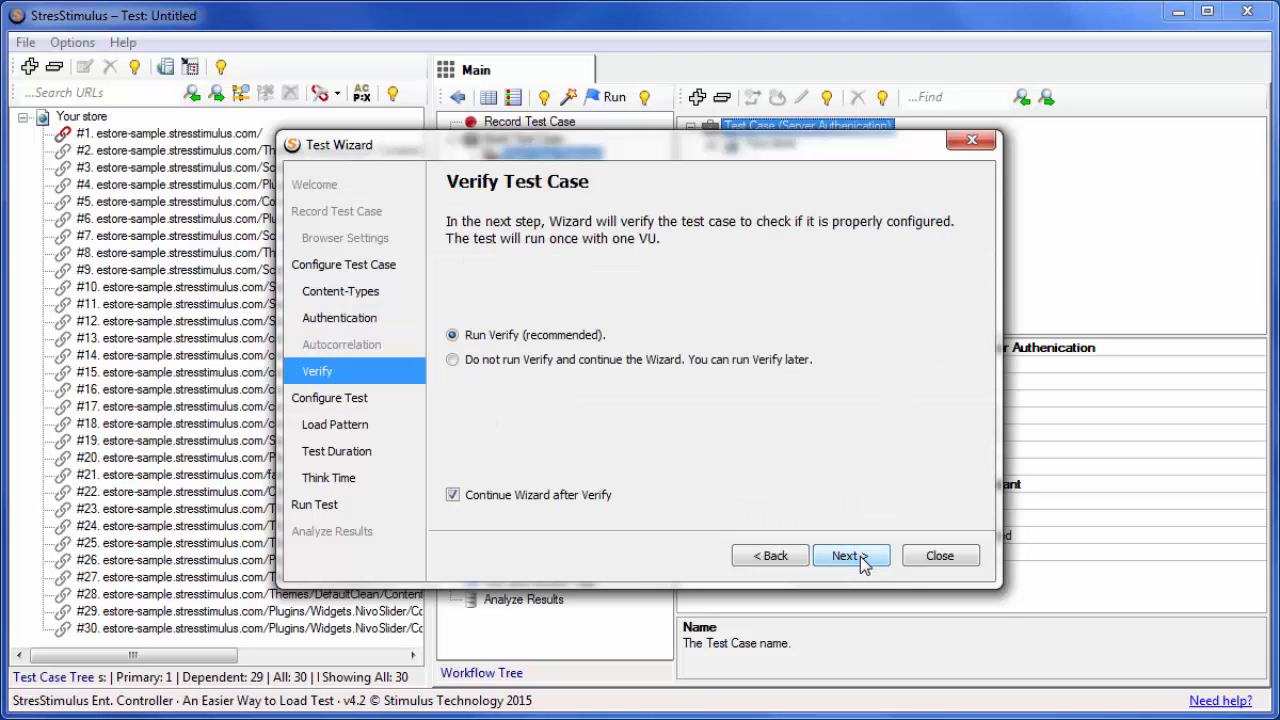
left_click(844, 556)
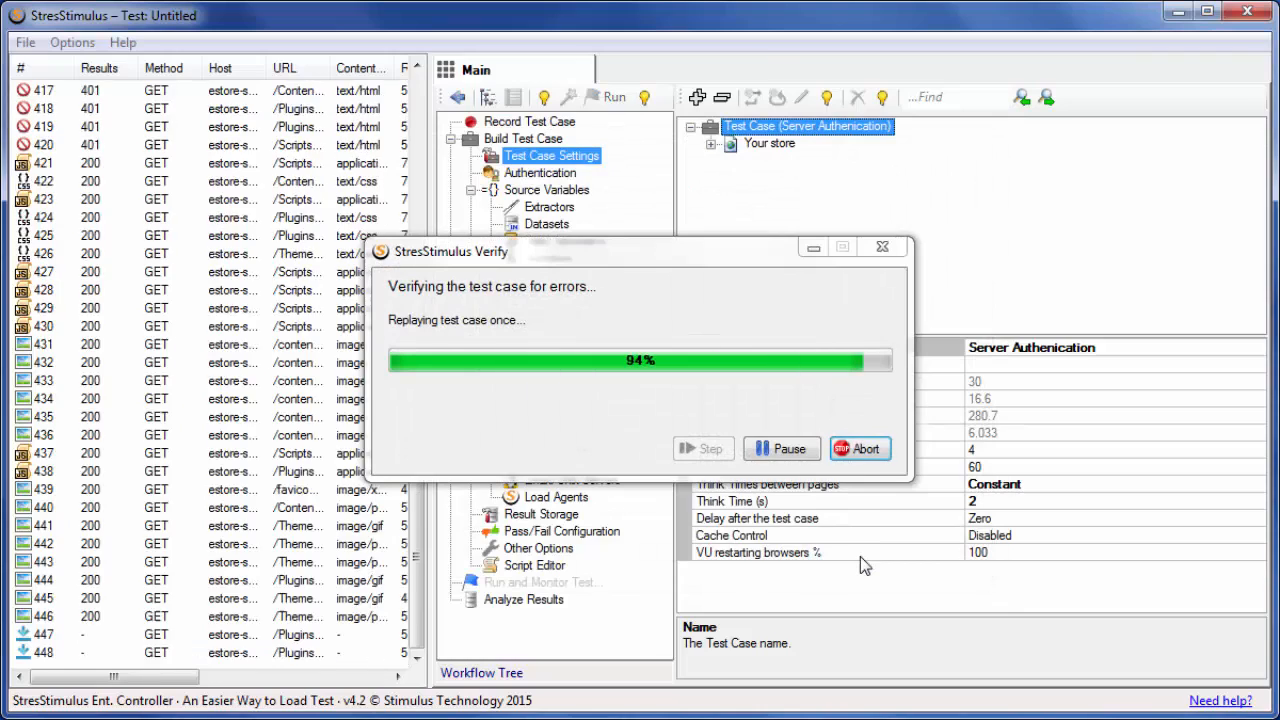